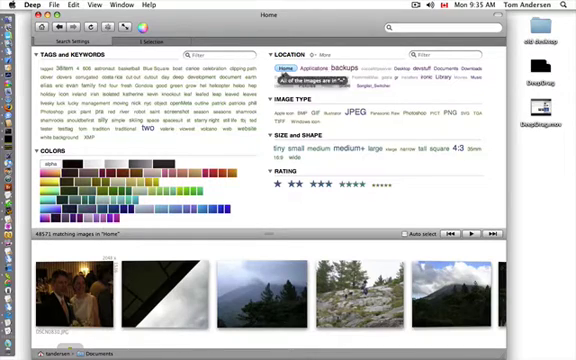
click(309, 57)
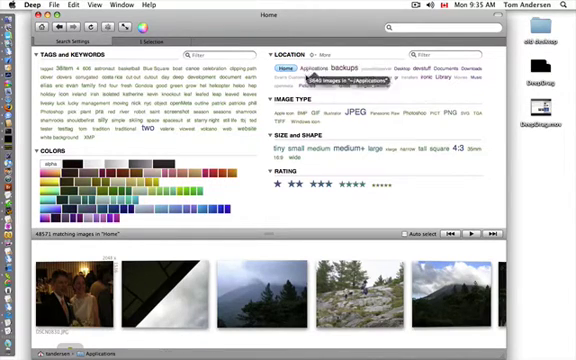